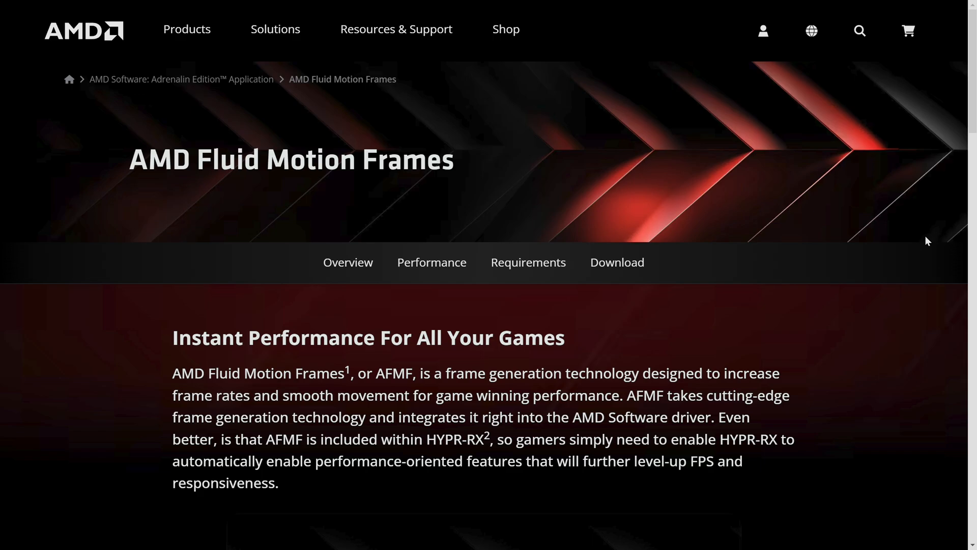
# Scroll down the AMD Fluid Motion Frames page past the HYPR-RX video
pyautogui.scroll(-3)
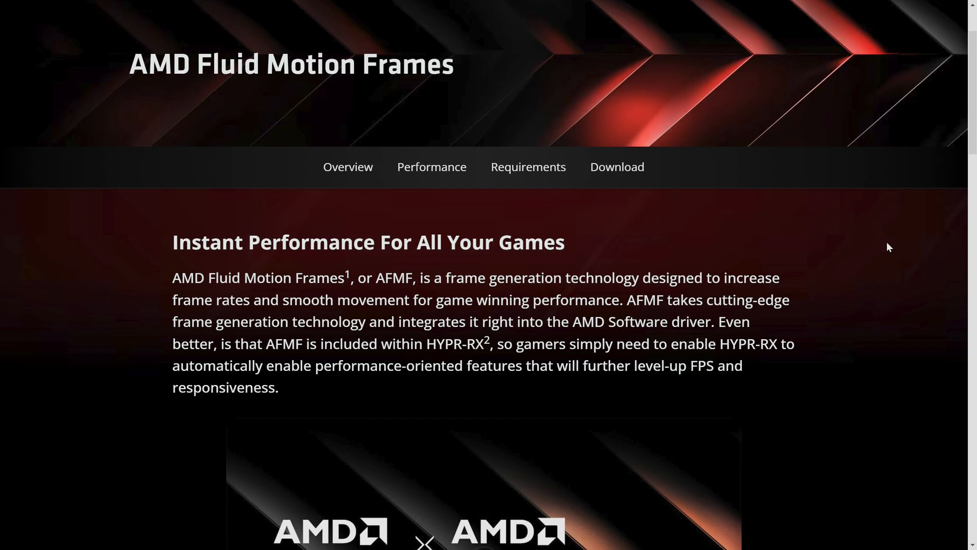
pyautogui.scroll(-3)
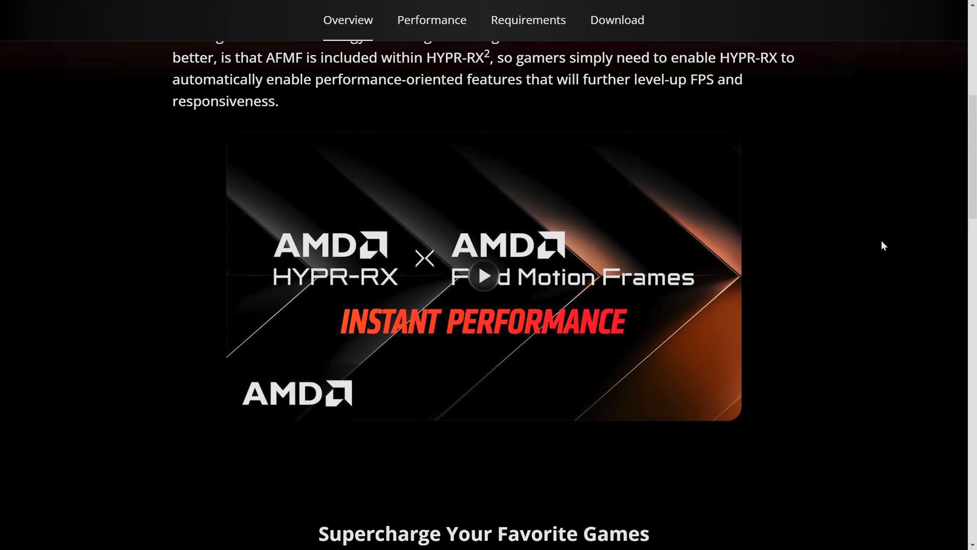
pyautogui.scroll(-3)
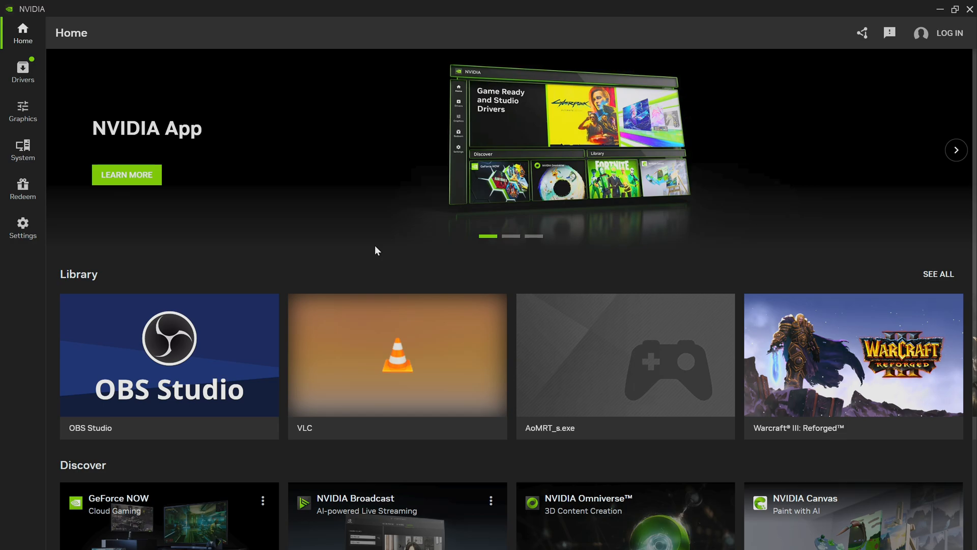
pyautogui.click(956, 150)
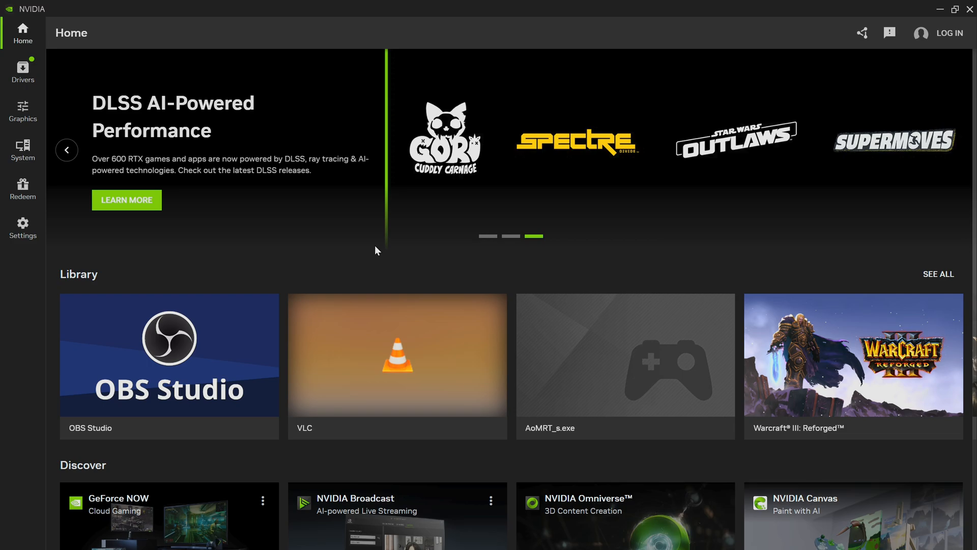
pyautogui.click(956, 150)
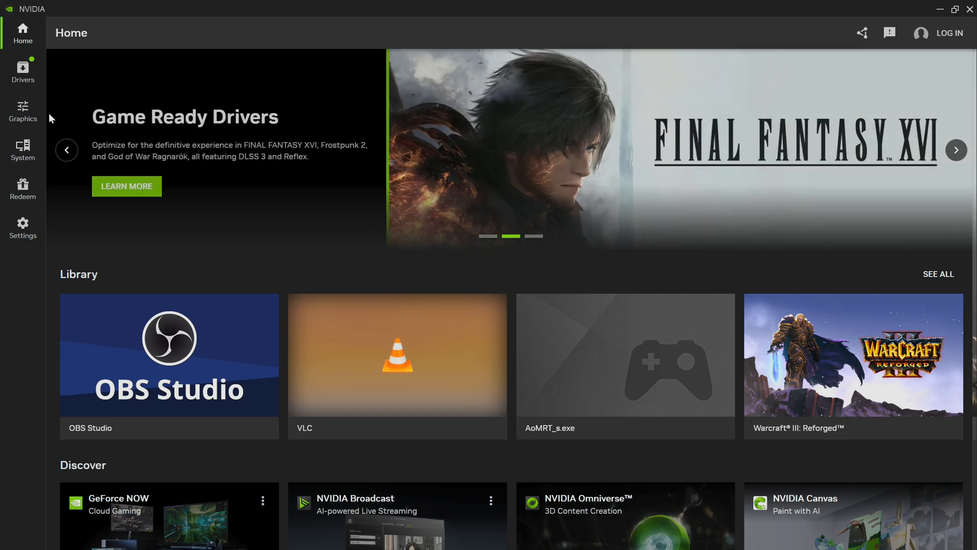
pyautogui.click(23, 112)
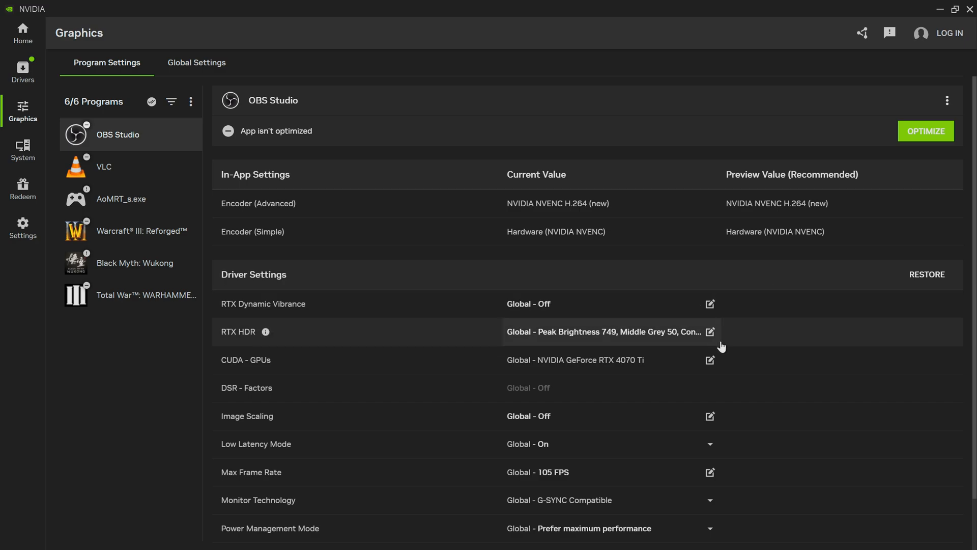
pyautogui.moveTo(713, 331)
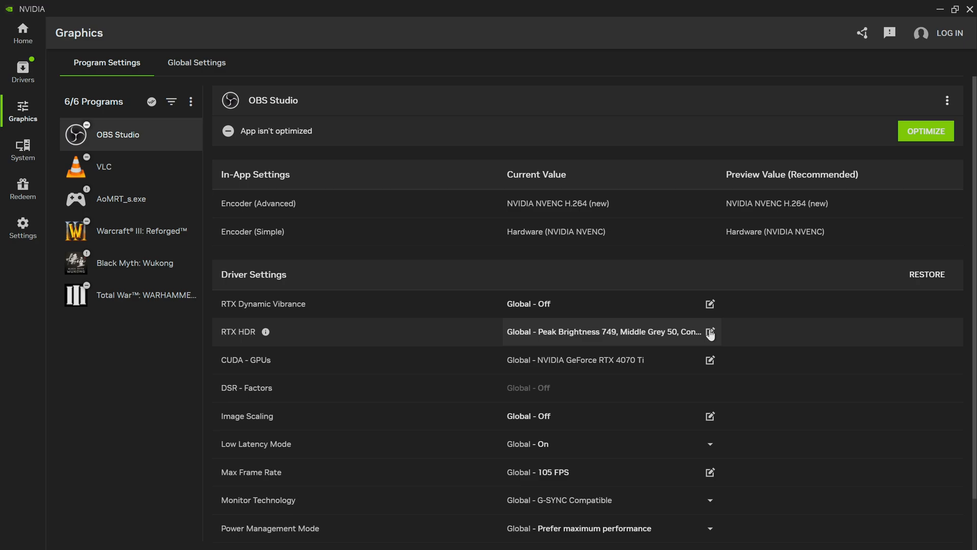
pyautogui.moveTo(315, 314)
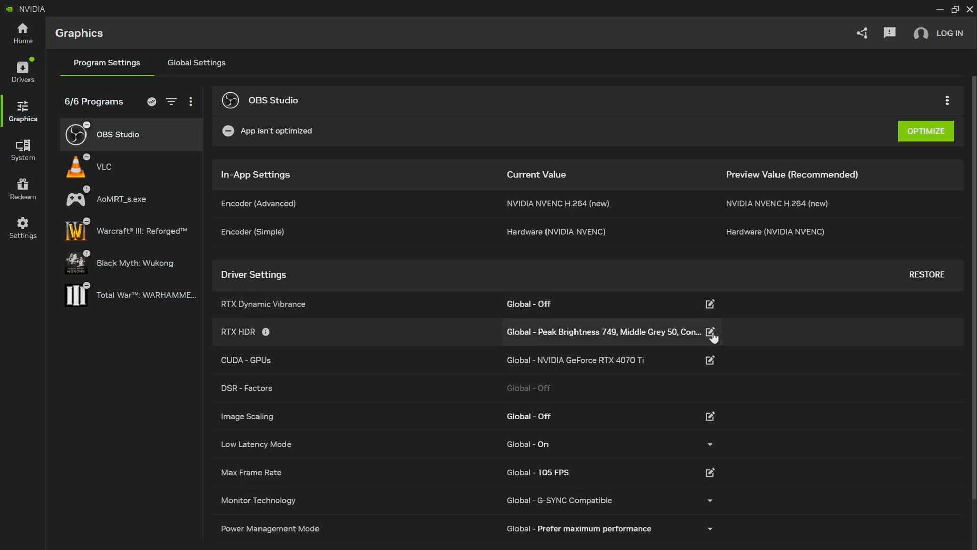
# Inspect OBS Studio's RTX HDR options (Use global, Peak Brightness 749, Middle Grey 50) and cancel without changes
pyautogui.click(709, 331)
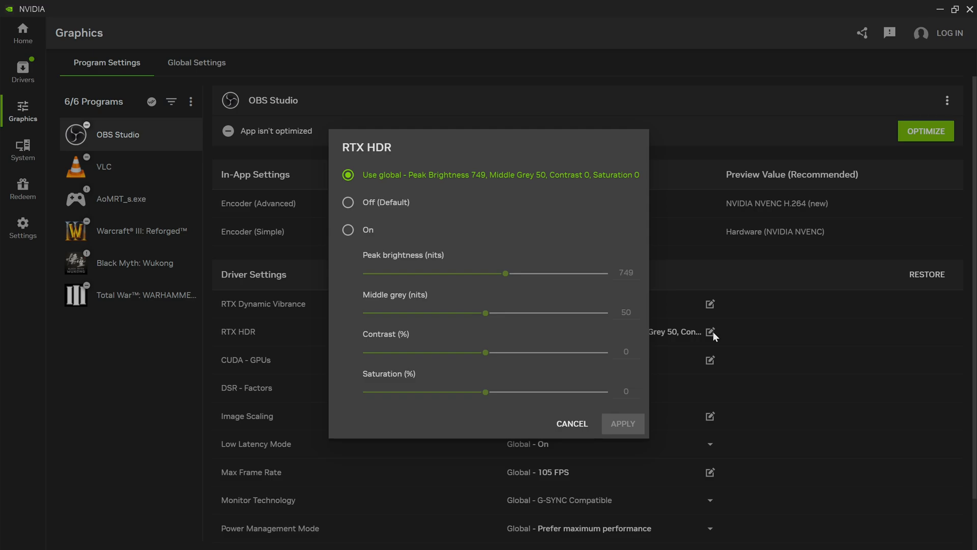
pyautogui.moveTo(567, 438)
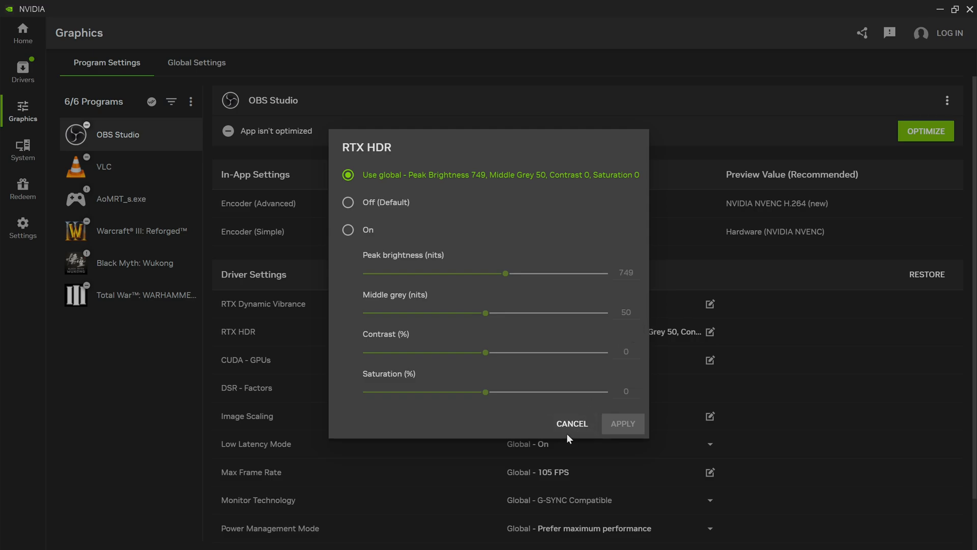
pyautogui.click(571, 424)
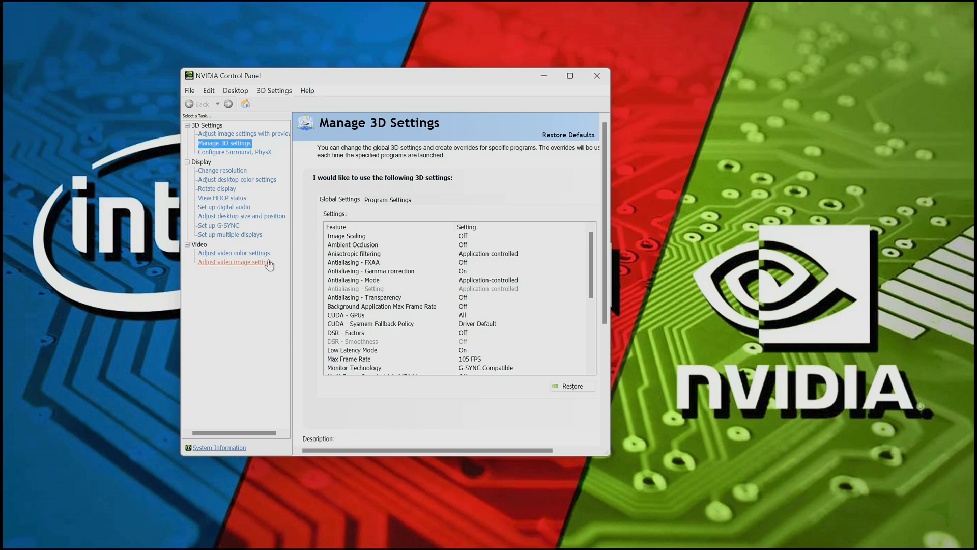
# Show Adjust Video Image Settings for the LG TV with Super resolution and High Dynamic Range enabled
pyautogui.click(234, 262)
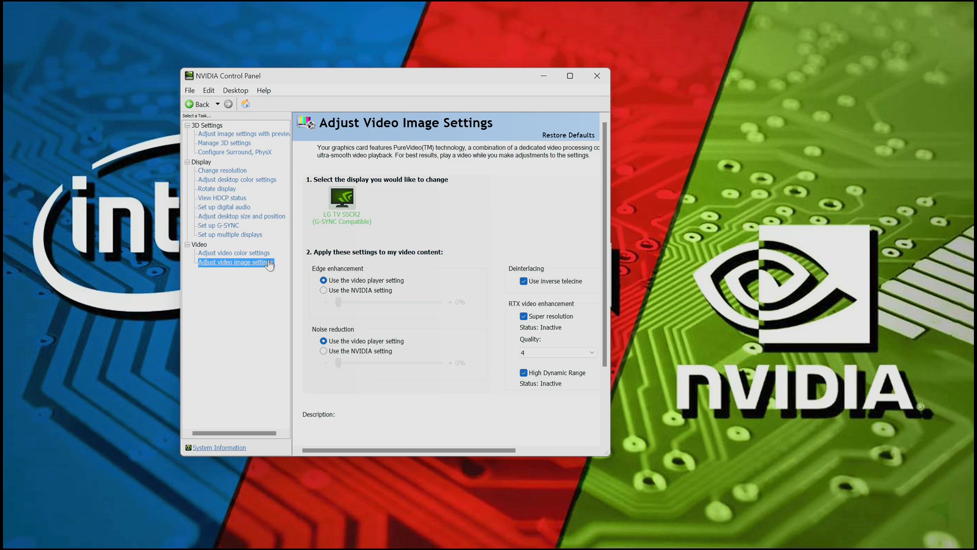
pyautogui.moveTo(596, 76)
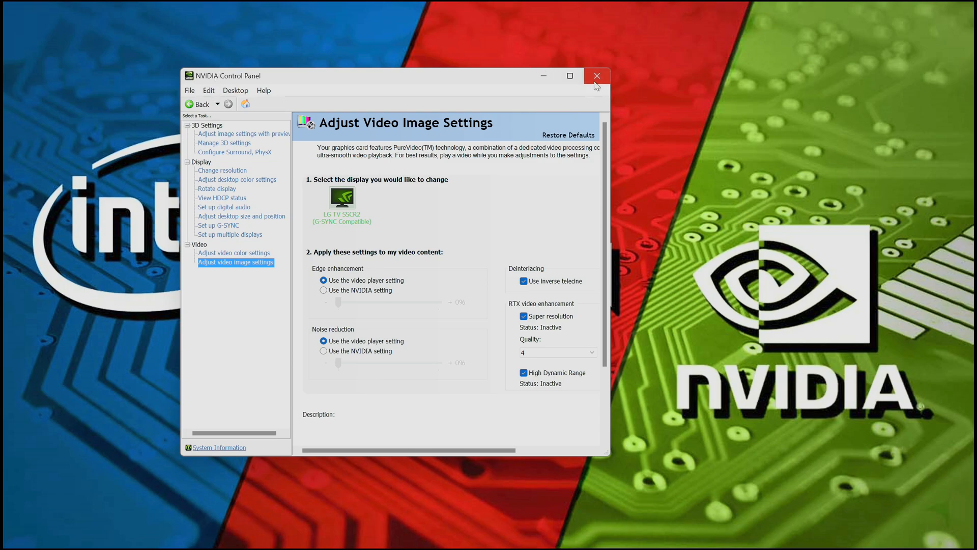